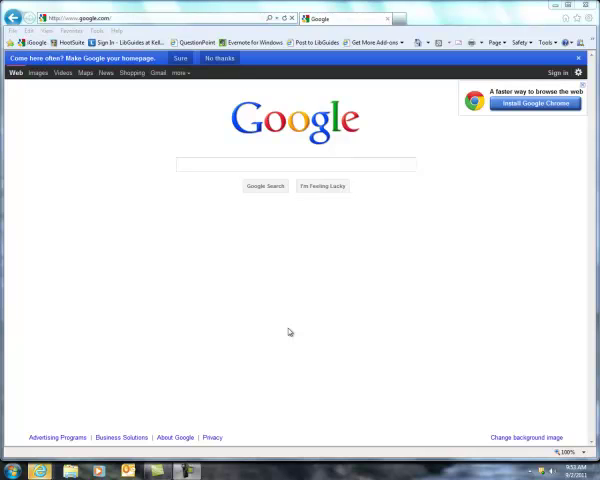
{"action": "mouse_move", "coordinate": [84, 210]}
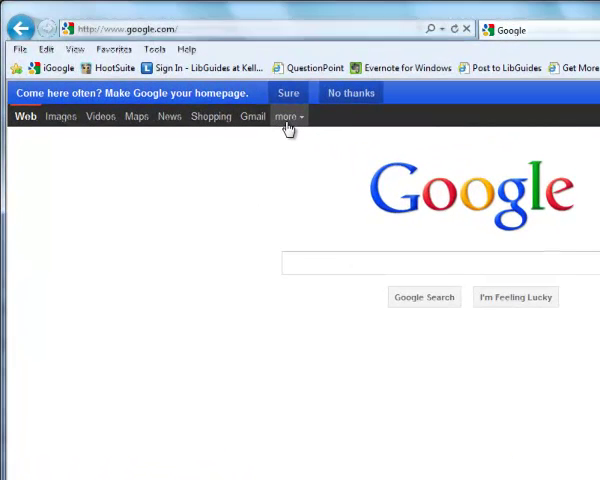
Go to Google Docs from the Google homepage's 'more' services list
{"action": "left_click", "coordinate": [288, 116]}
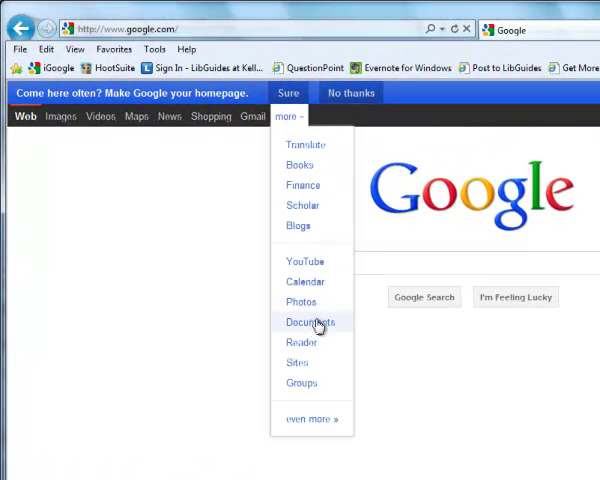
{"action": "left_click", "coordinate": [312, 322]}
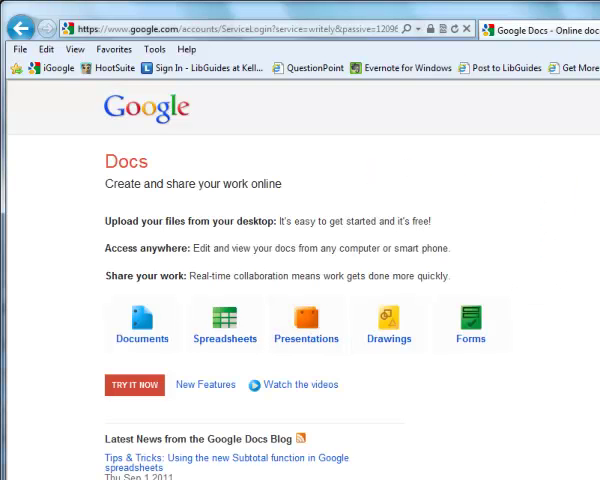
{"action": "mouse_move", "coordinate": [388, 264]}
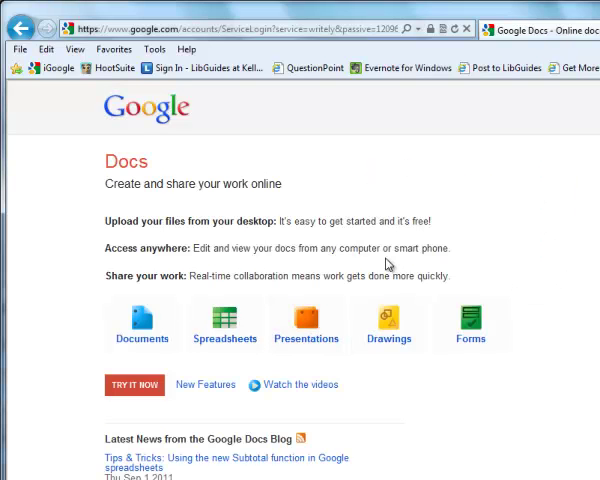
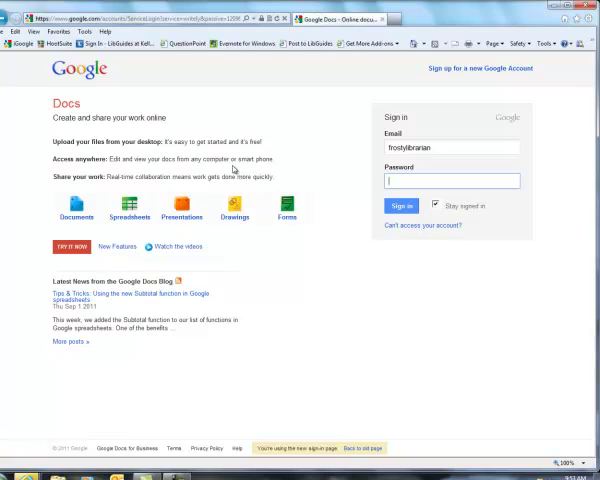
{"action": "type", "text": "password"}
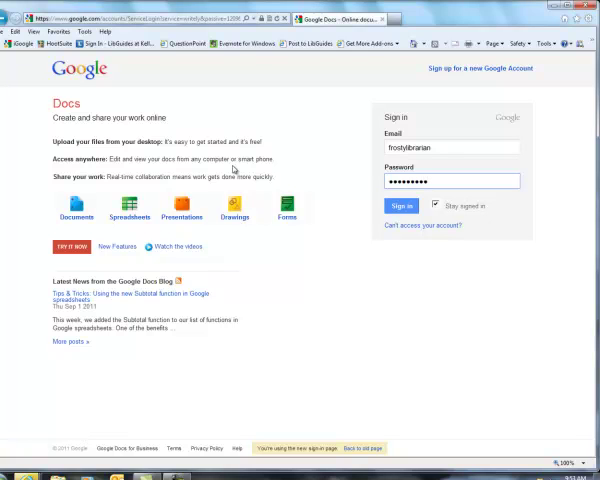
{"action": "left_click", "coordinate": [400, 204]}
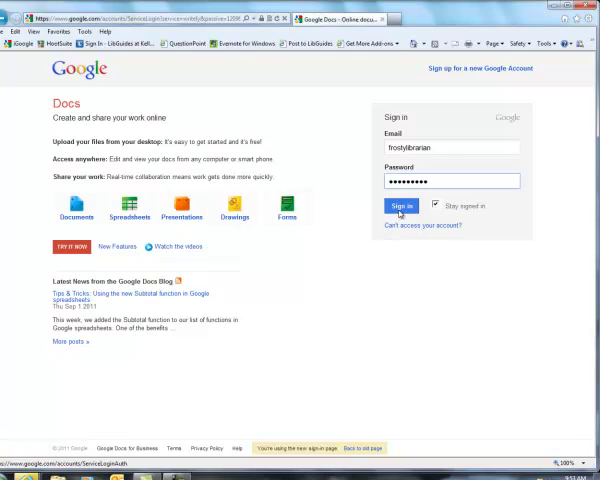
{"action": "left_click", "coordinate": [400, 208]}
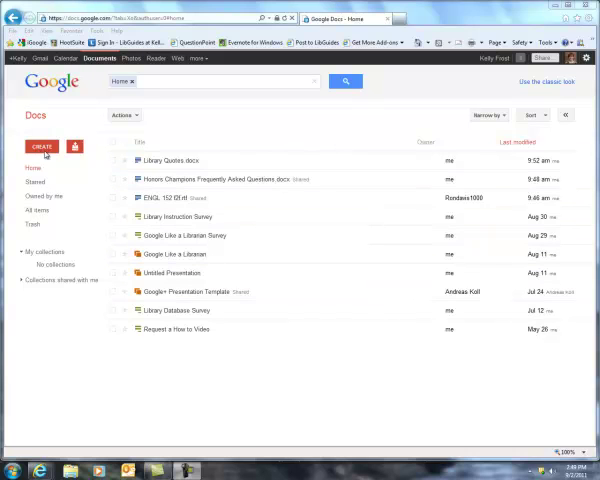
Bring up the Create menu from the Docs home list
{"action": "left_click", "coordinate": [44, 144]}
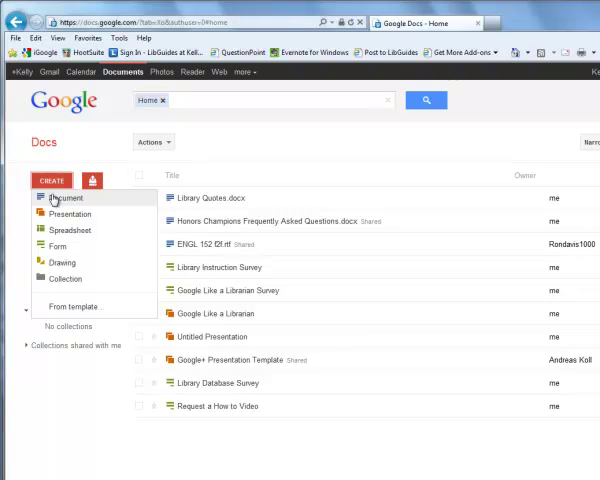
Create a new blank document and enter 'Hello this is a test'
{"action": "left_click", "coordinate": [60, 196]}
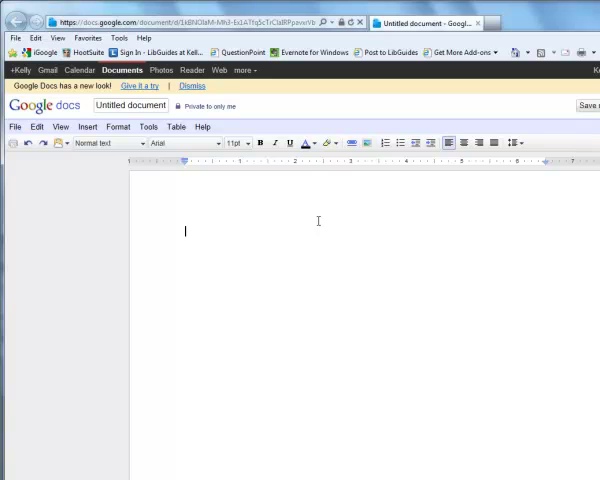
{"action": "type", "text": "Hello this is"}
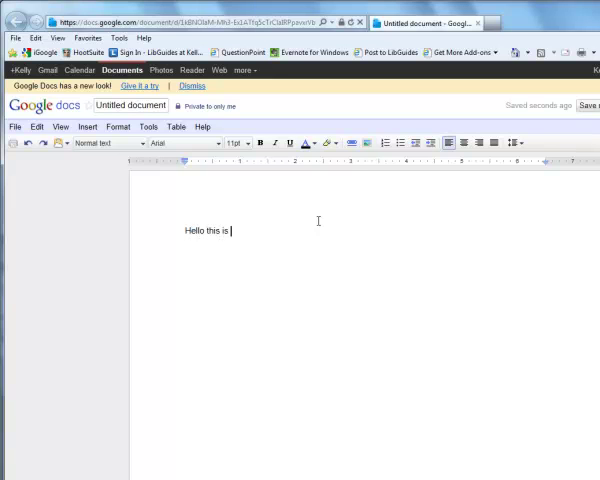
{"action": "type", "text": "a test"}
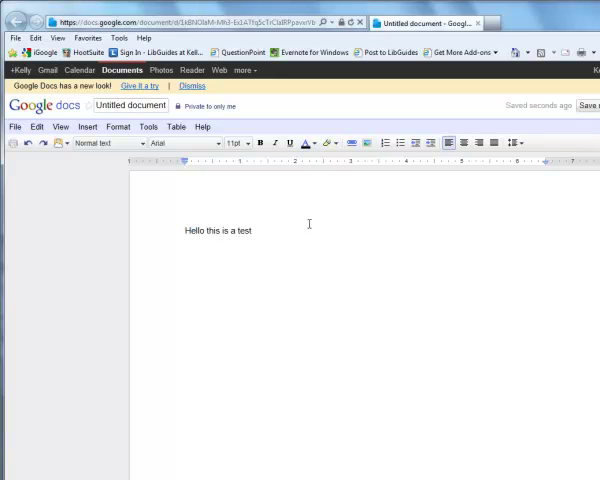
{"action": "triple_click", "coordinate": [214, 230]}
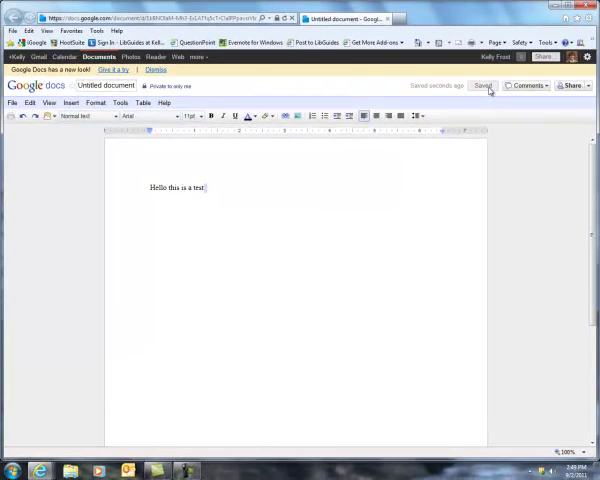
{"action": "mouse_move", "coordinate": [520, 192]}
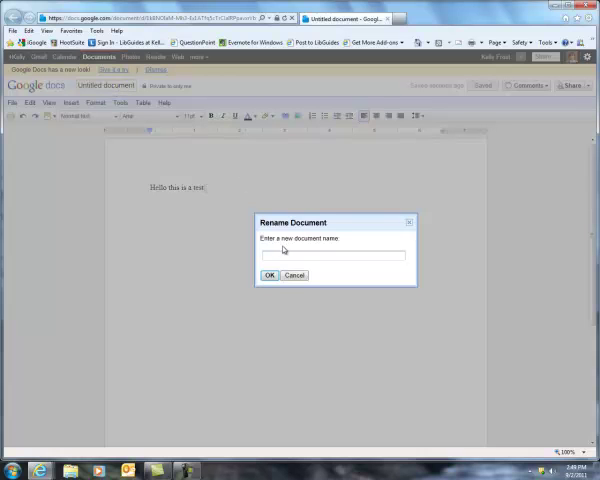
Rename the untitled document to 'Test'
{"action": "type", "text": "Test"}
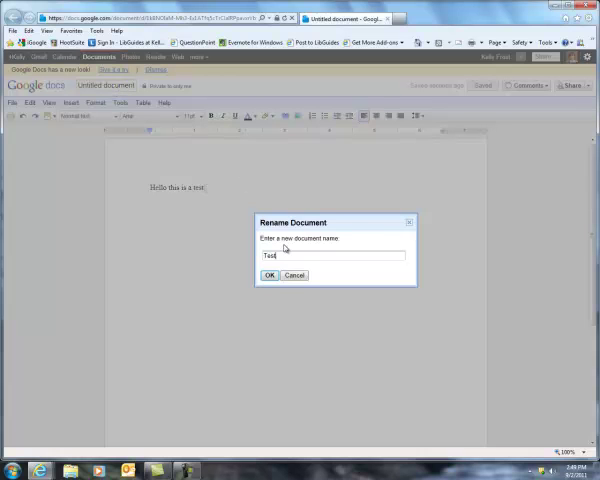
{"action": "left_click", "coordinate": [268, 276]}
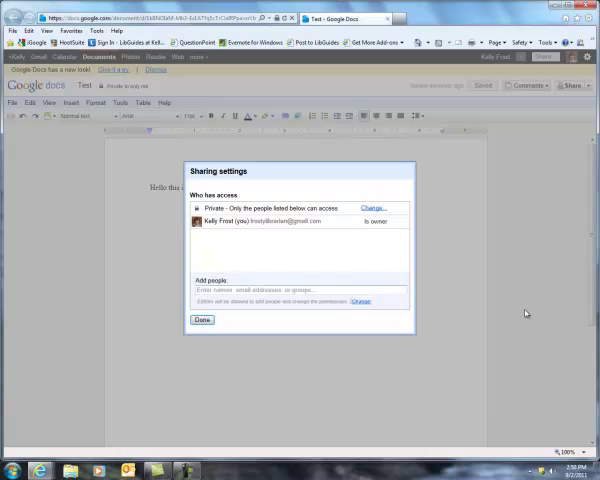
{"action": "mouse_move", "coordinate": [328, 358]}
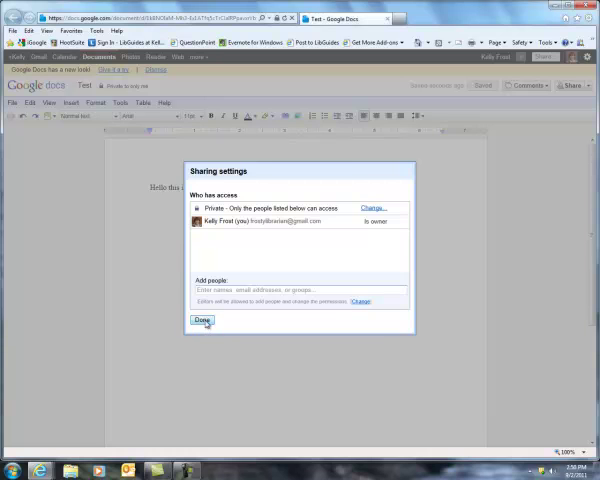
Keep the Test document private and close its sharing settings
{"action": "left_click", "coordinate": [200, 320]}
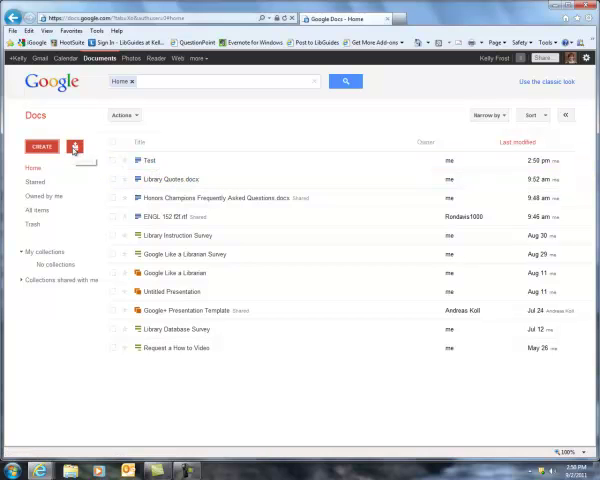
Choose to upload files from the computer via the upload menu
{"action": "left_click", "coordinate": [76, 146]}
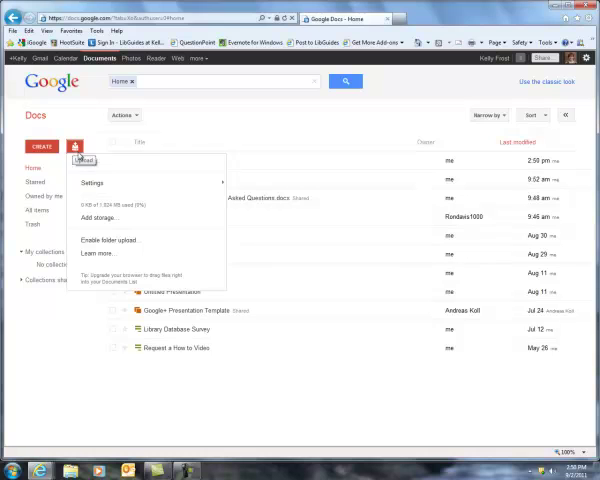
{"action": "left_click", "coordinate": [88, 160]}
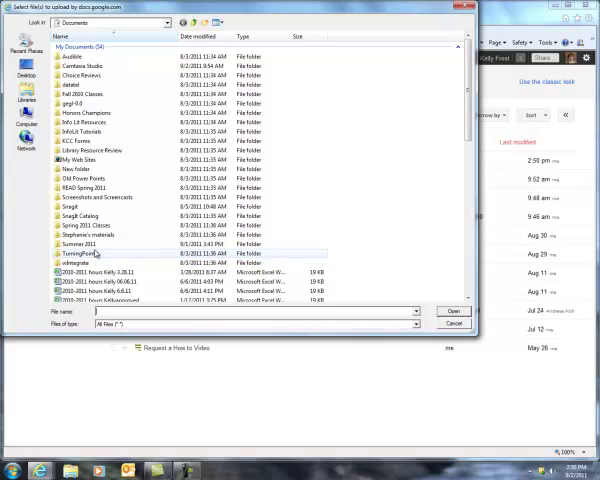
Select 'Library Instruction Survey' in the Documents folder and start its upload
{"action": "scroll", "scroll_direction": "down", "scroll_amount": 3}
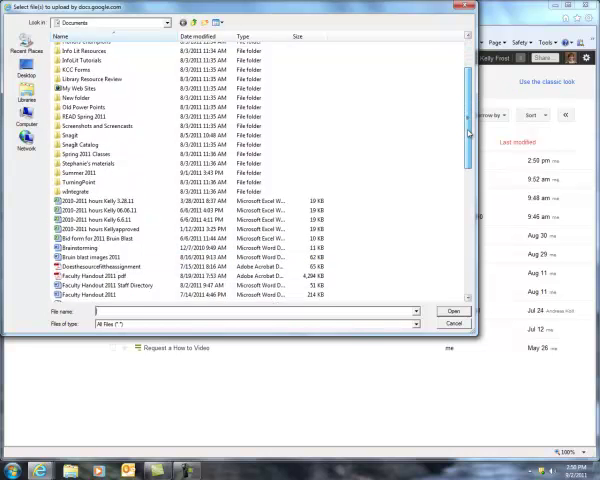
{"action": "scroll", "scroll_direction": "down", "scroll_amount": 3}
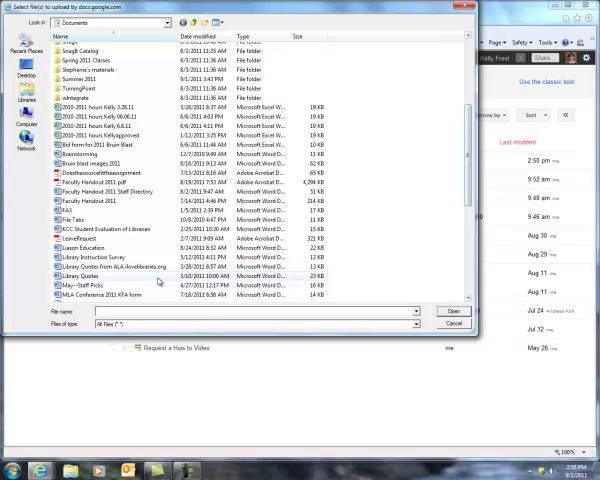
{"action": "left_click", "coordinate": [110, 256]}
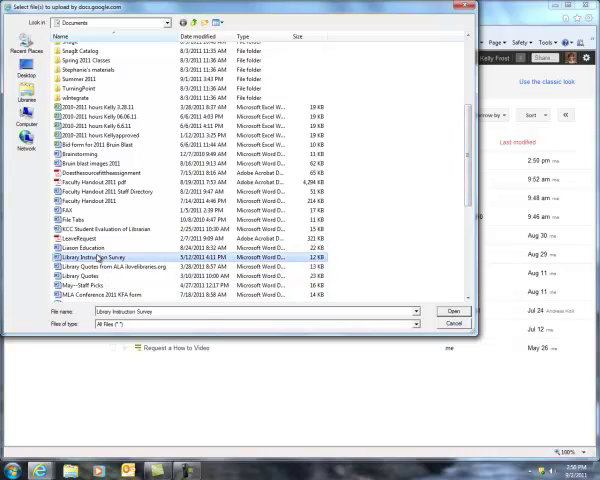
{"action": "mouse_move", "coordinate": [90, 258]}
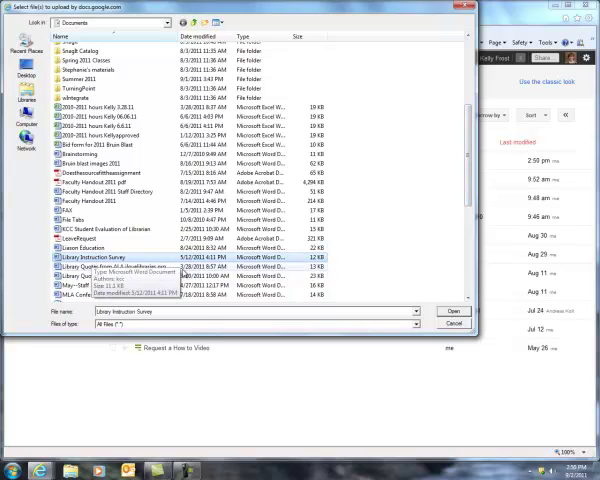
{"action": "left_click", "coordinate": [448, 310]}
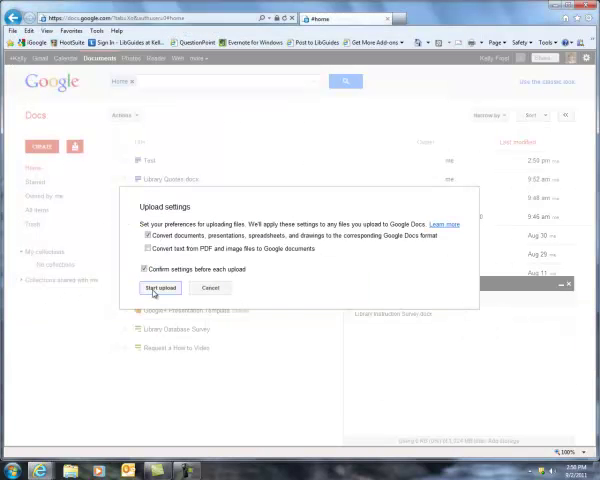
{"action": "left_click", "coordinate": [160, 288]}
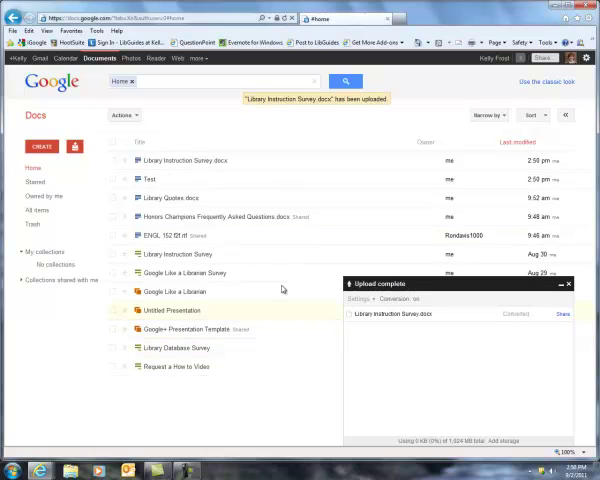
{"action": "mouse_move", "coordinate": [174, 160]}
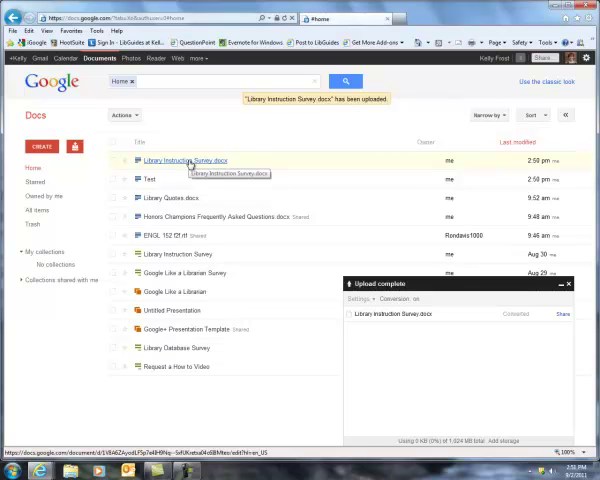
Confirm 'Library Instruction Survey.docx' appears at the top of the Docs list
{"action": "left_click", "coordinate": [188, 160]}
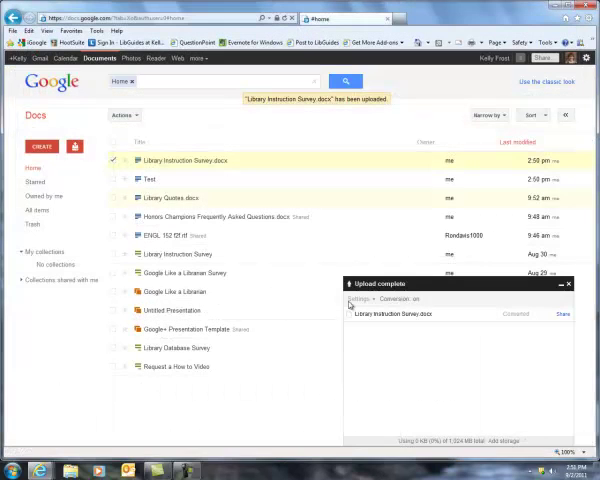
{"action": "mouse_move", "coordinate": [236, 416]}
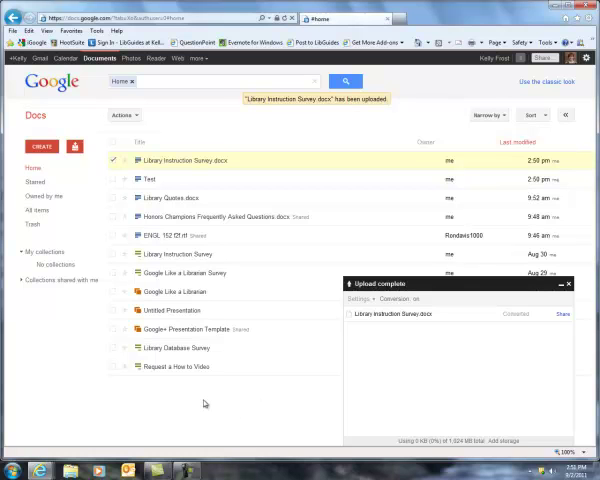
{"action": "mouse_move", "coordinate": [44, 398]}
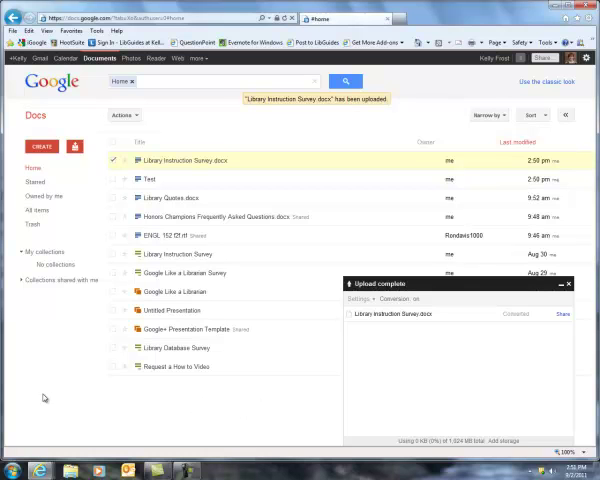